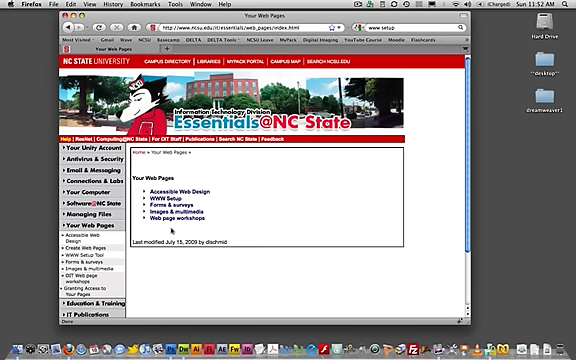
pyautogui.moveTo(224, 264)
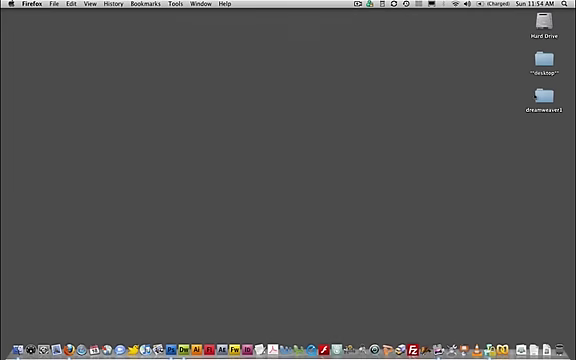
# - Open the desktop website folder and preview assignments.html locally in Firefox
pyautogui.doubleClick(538, 104)
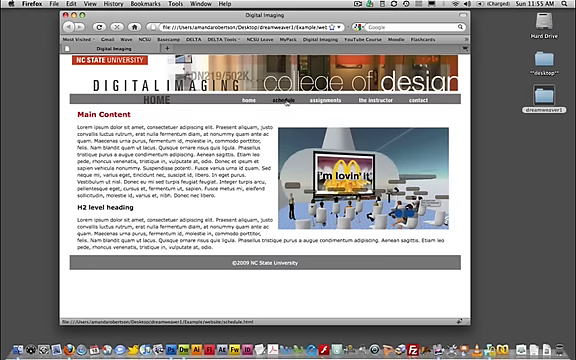
pyautogui.click(320, 100)
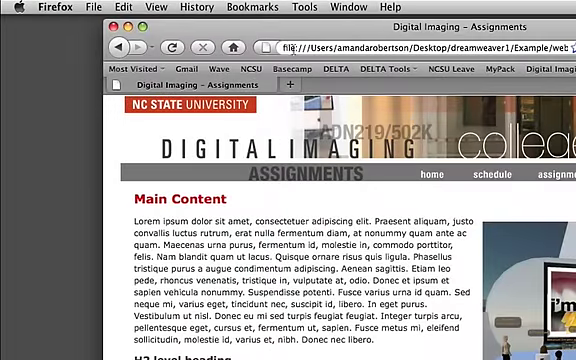
pyautogui.moveTo(284, 48)
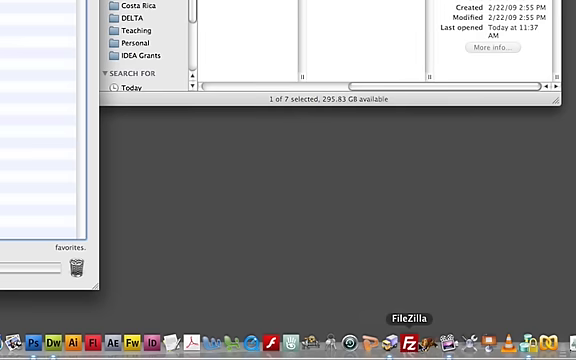
pyautogui.moveTo(416, 340)
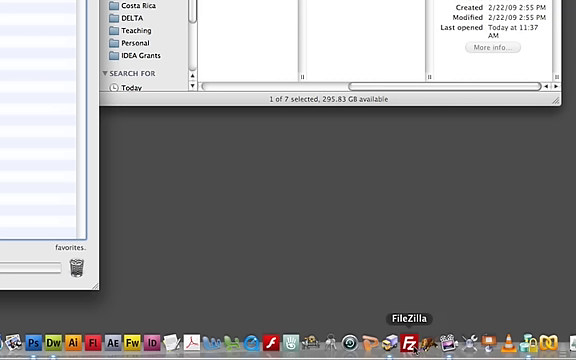
pyautogui.moveTo(414, 348)
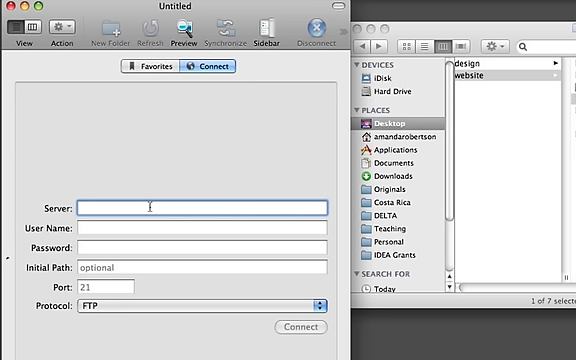
# - Fill Transmit's connection form with server ftp.ncsu.edu and the Unity username
pyautogui.write('ftp')
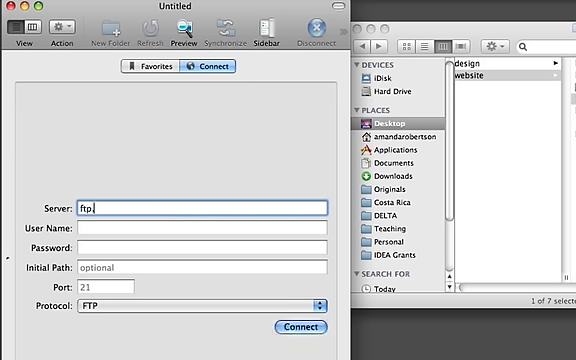
pyautogui.write('.ncsu.edu')
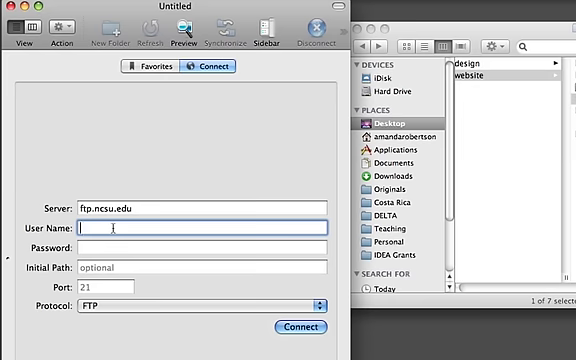
pyautogui.write('atrobert')
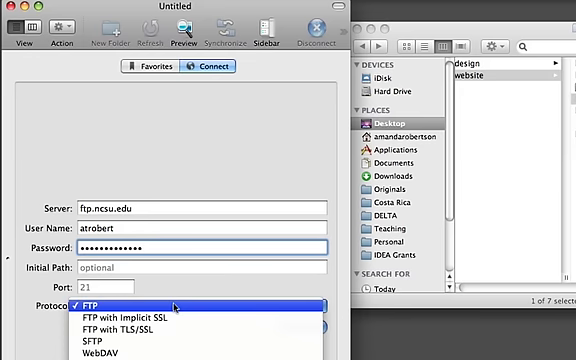
pyautogui.moveTo(96, 330)
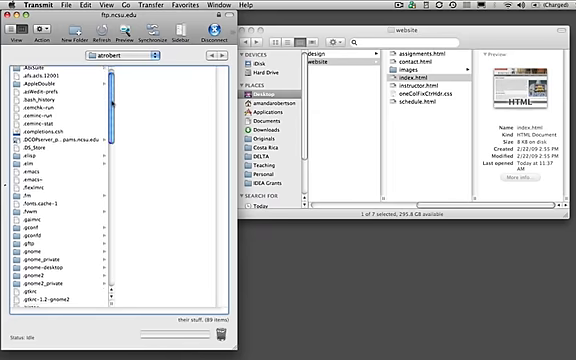
# - Scroll the remote AFS listing down to reach the www folder
pyautogui.scroll(-3)
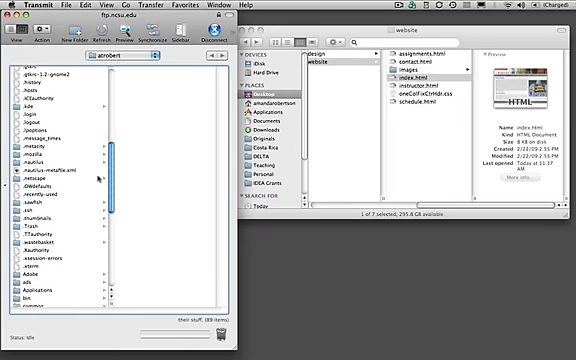
pyautogui.scroll(-3)
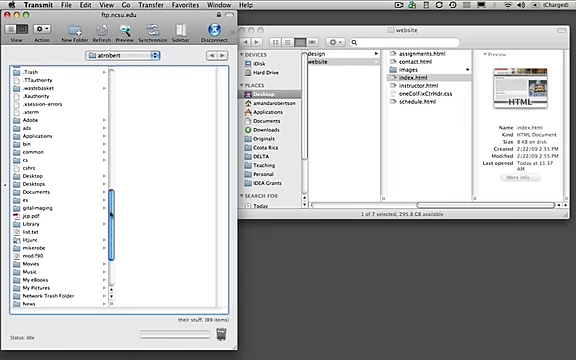
pyautogui.scroll(-3)
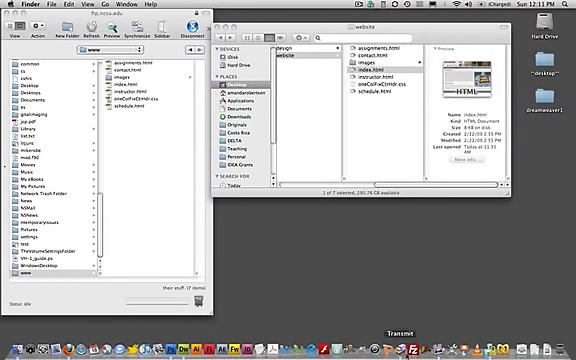
pyautogui.moveTo(408, 330)
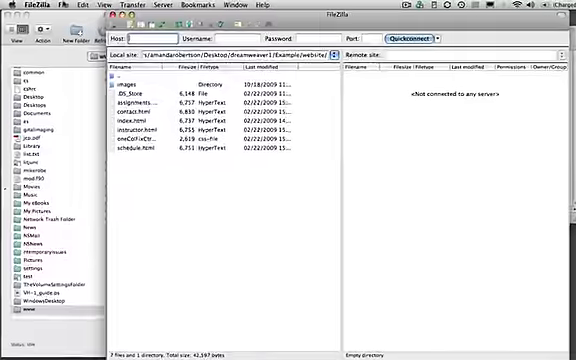
# - Create a new Site Manager entry named 'NC State' with host ftp.ncsu.edu
pyautogui.click(64, 6)
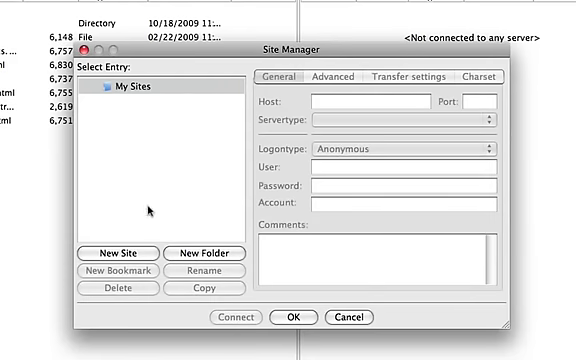
pyautogui.click(116, 252)
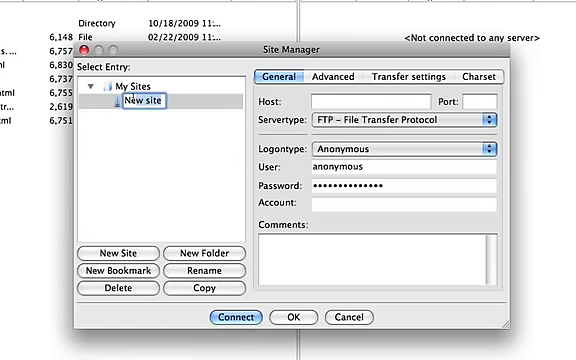
pyautogui.write('NC')
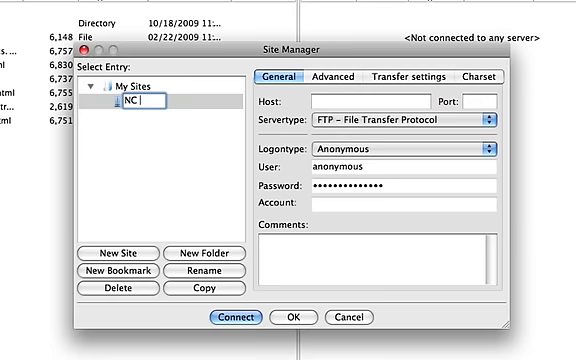
pyautogui.write('State')
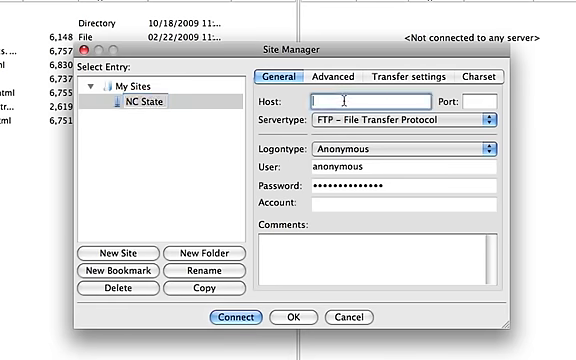
pyautogui.write('ftp')
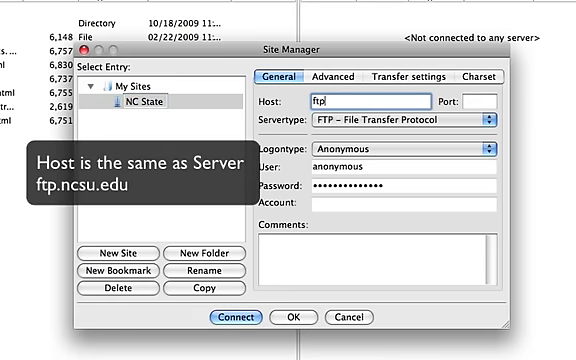
pyautogui.write('.ncsu.edu')
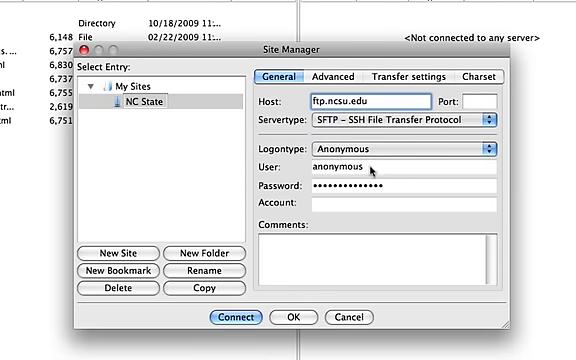
# - Set logon type Normal with the Unity username and connect to the NC State site
pyautogui.click(404, 148)
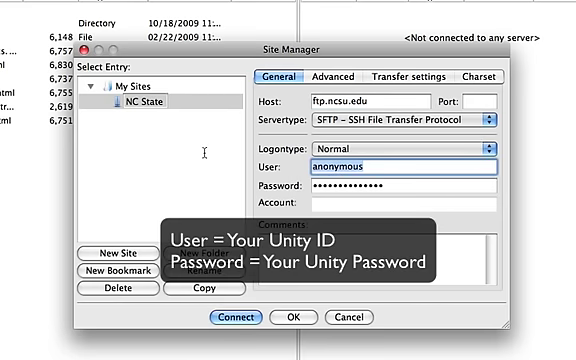
pyautogui.write('atrobert')
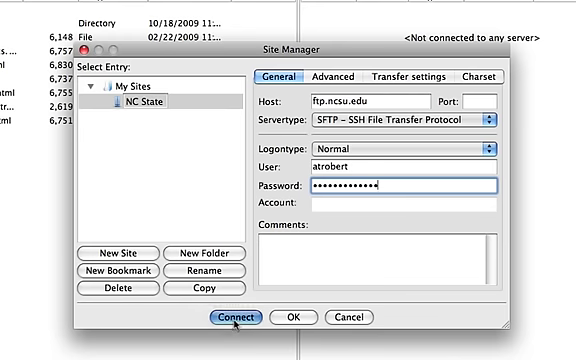
pyautogui.click(242, 318)
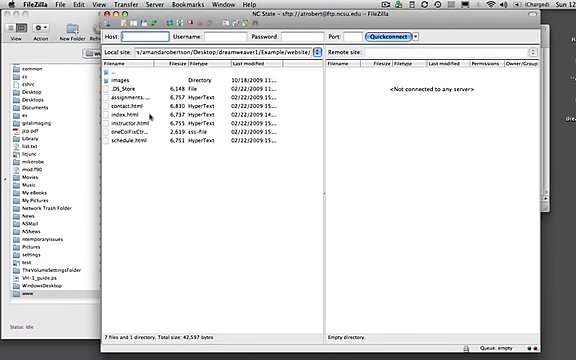
pyautogui.moveTo(200, 180)
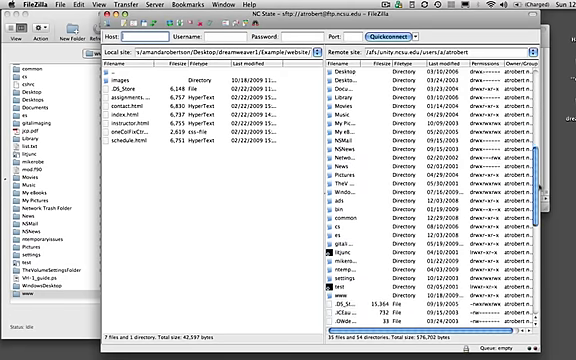
# - Scroll through the connected NC State remote folder listing in FileZilla
pyautogui.scroll(-3)
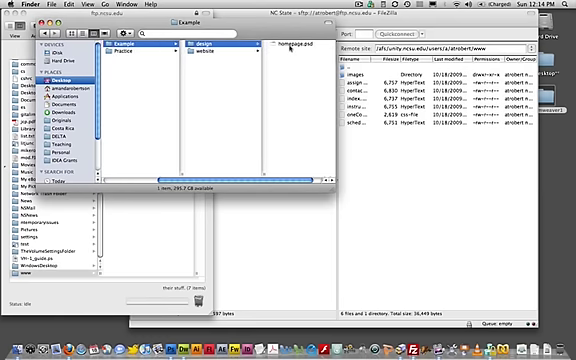
# - Launch Fetch, which shows its trial-copy expiry notice
pyautogui.click(212, 56)
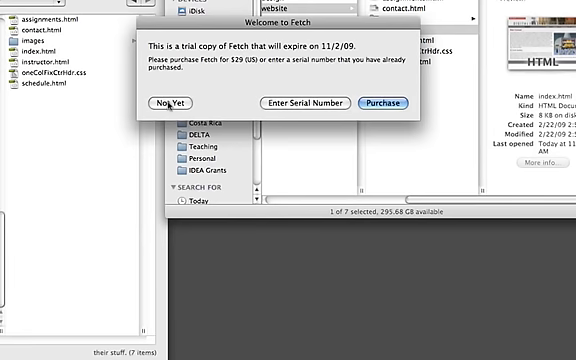
# - Dismiss the trial notice and connect Fetch to ftp.ncsu.edu over SFTP with Unity credentials
pyautogui.click(176, 104)
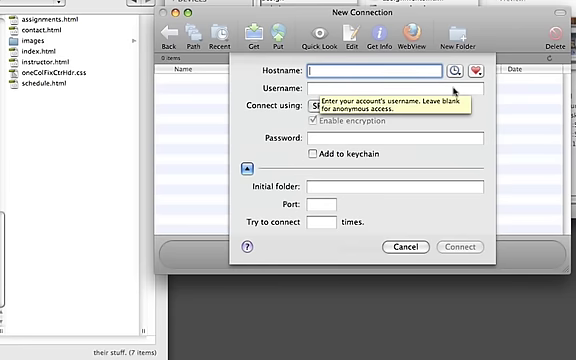
pyautogui.write('ftp.ncsu.edu')
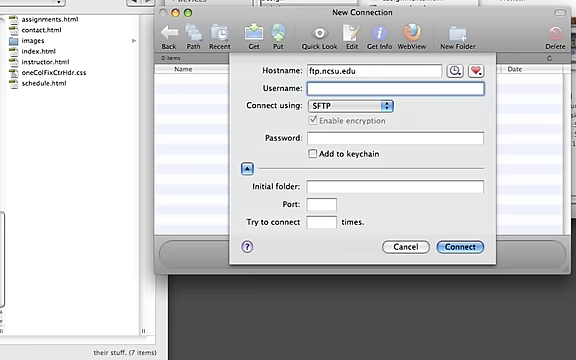
pyautogui.write('atrob')
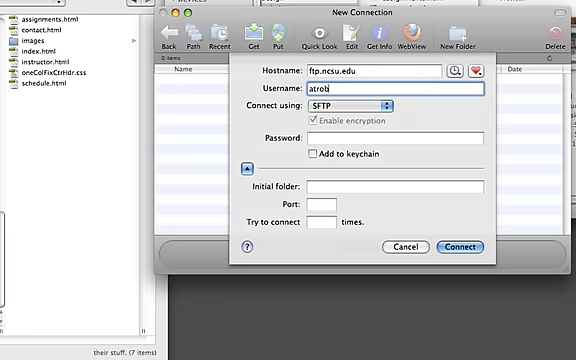
pyautogui.click(460, 246)
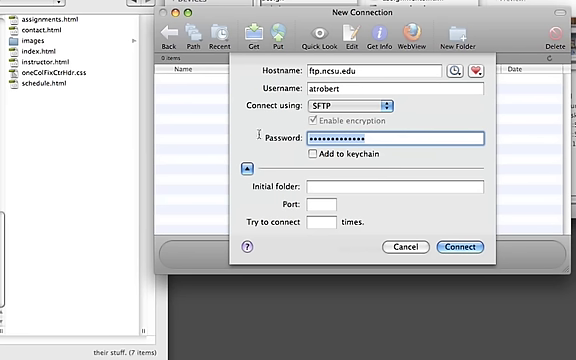
pyautogui.press('backspace')
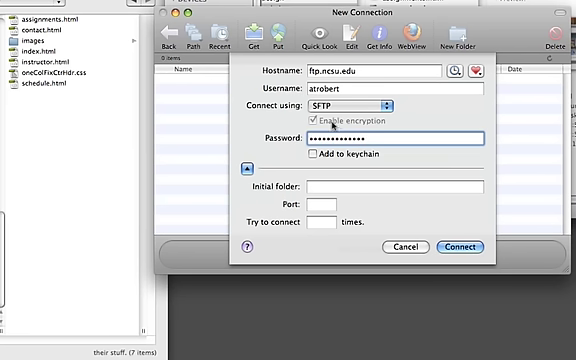
pyautogui.moveTo(464, 216)
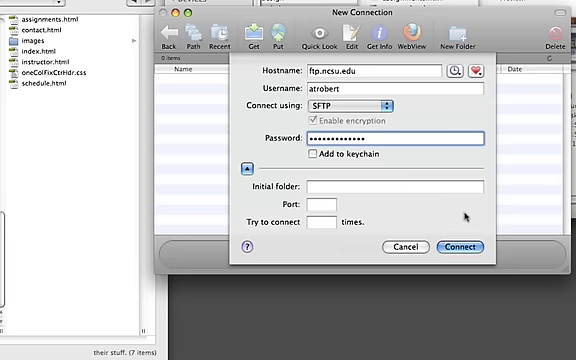
pyautogui.click(460, 248)
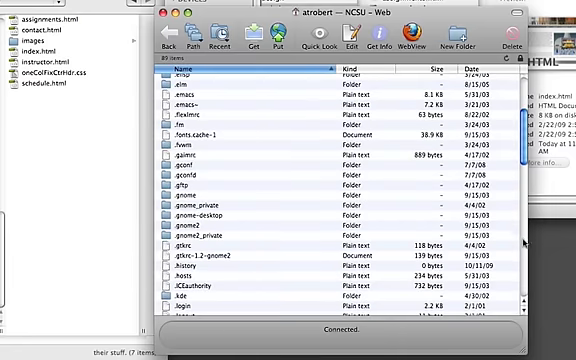
# - Scroll the AFS home folder listing showing mail, Music and Pictures
pyautogui.scroll(-3)
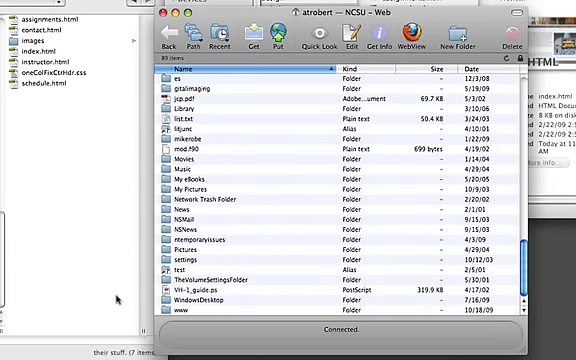